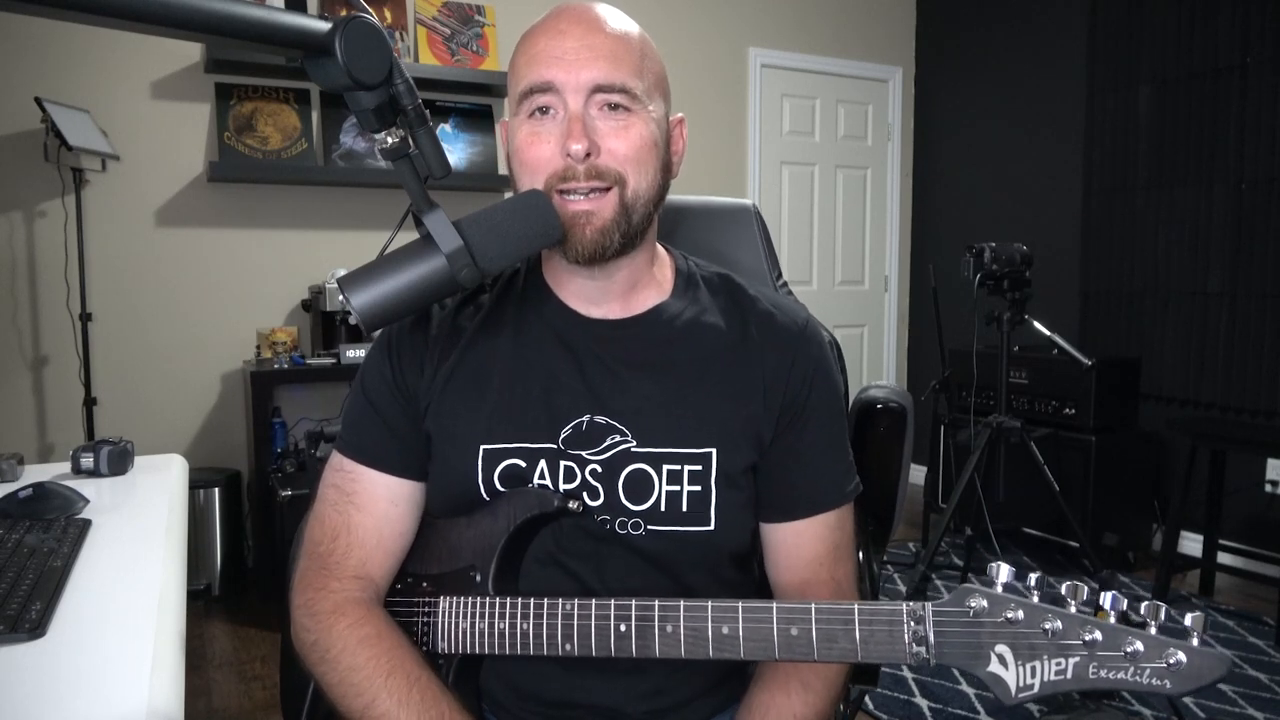
pyautogui.click(640, 360)
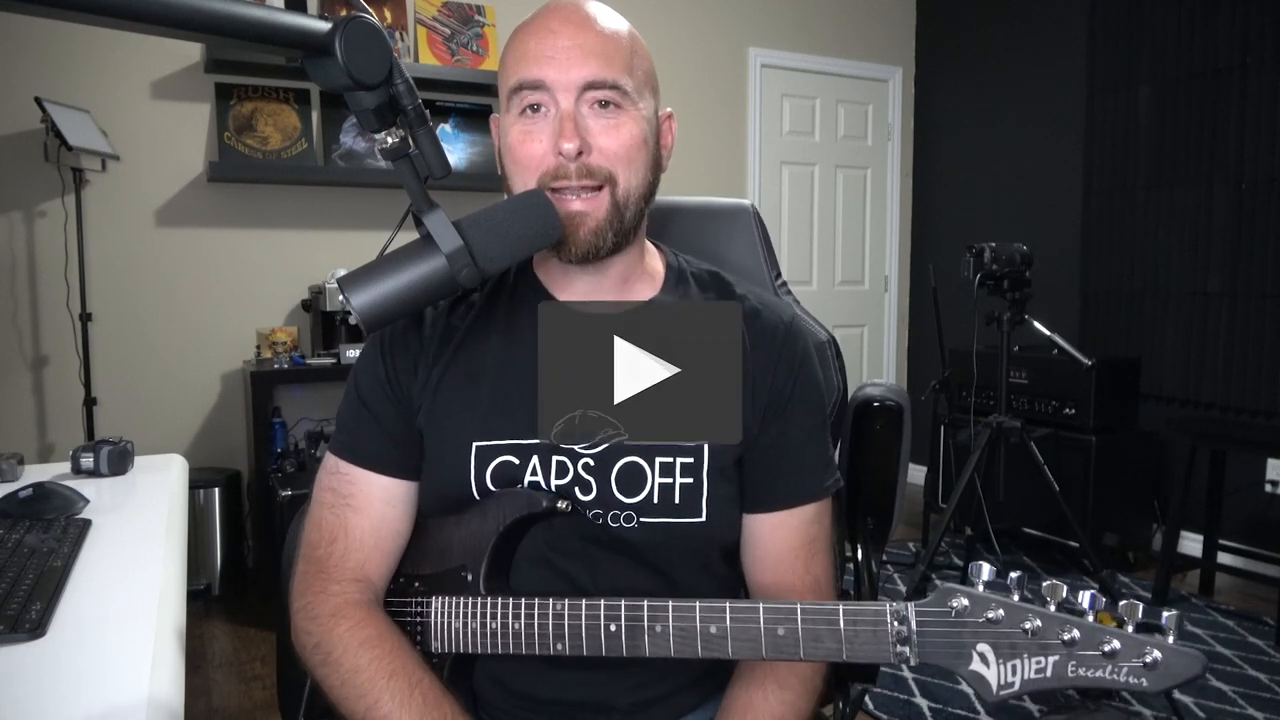